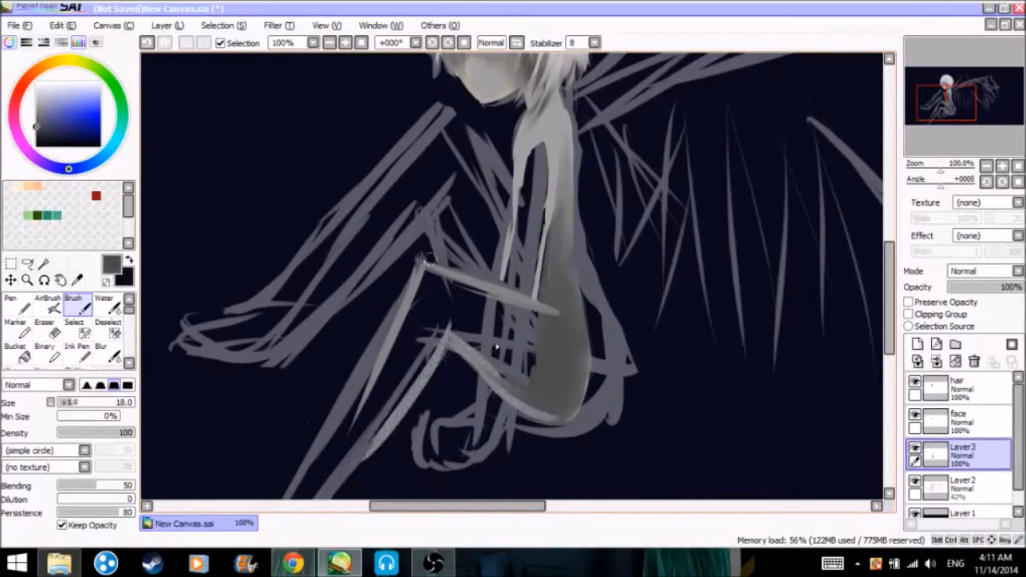
Step: Paint white hair, a blue-grey body and dark blue feathered wings over the grey sketch
{"action": "left_click", "coordinate": [45, 308]}
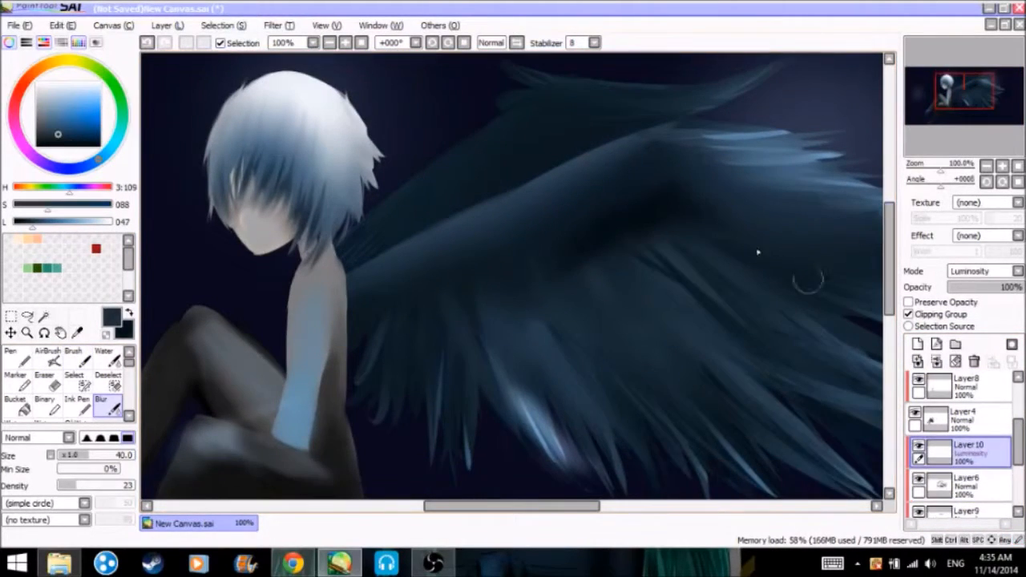
Step: Paint a large pale moon disc and a dark rocky hill beneath the seated figure
{"action": "left_click", "coordinate": [971, 417]}
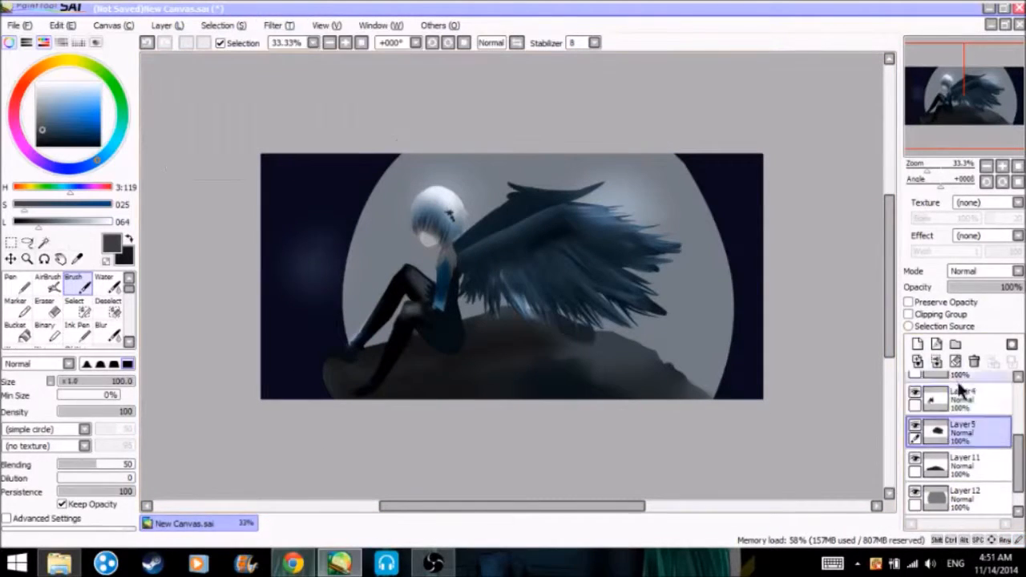
Step: Paint darker shading across the rocky hill on its own layer and smooth it
{"action": "left_click", "coordinate": [954, 466]}
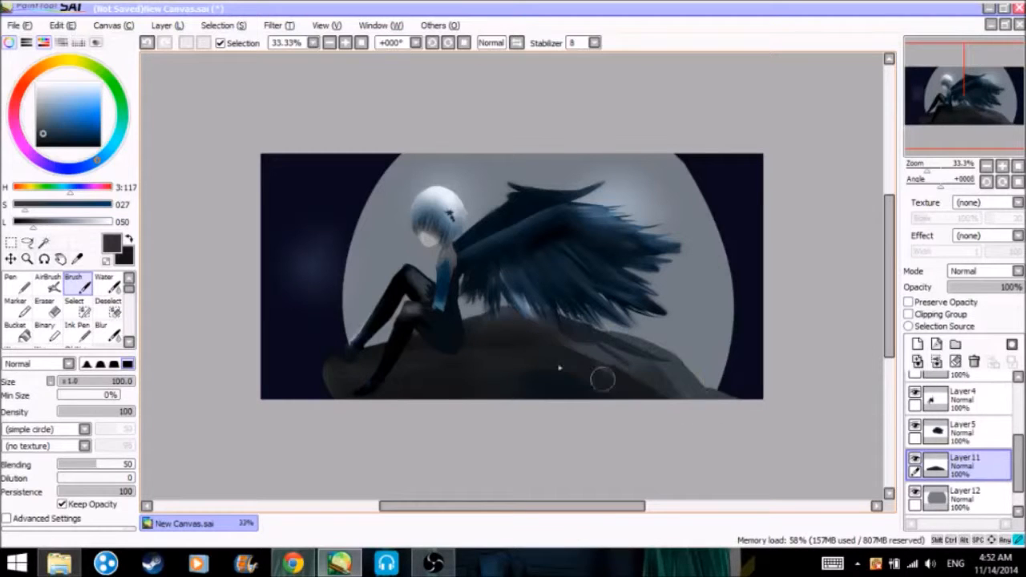
{"action": "left_click", "coordinate": [99, 329]}
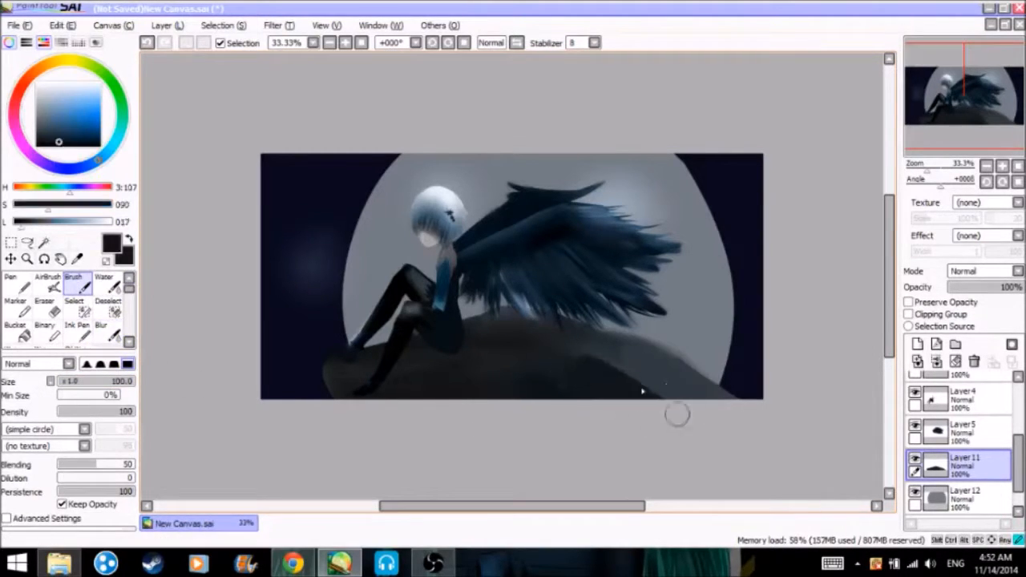
{"action": "left_click", "coordinate": [101, 336]}
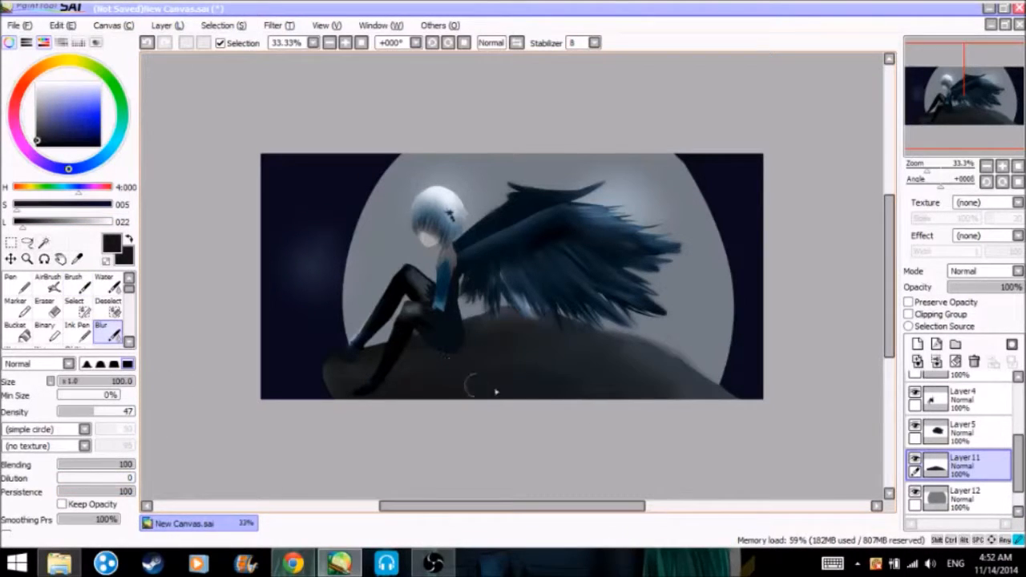
{"action": "mouse_move", "coordinate": [708, 426]}
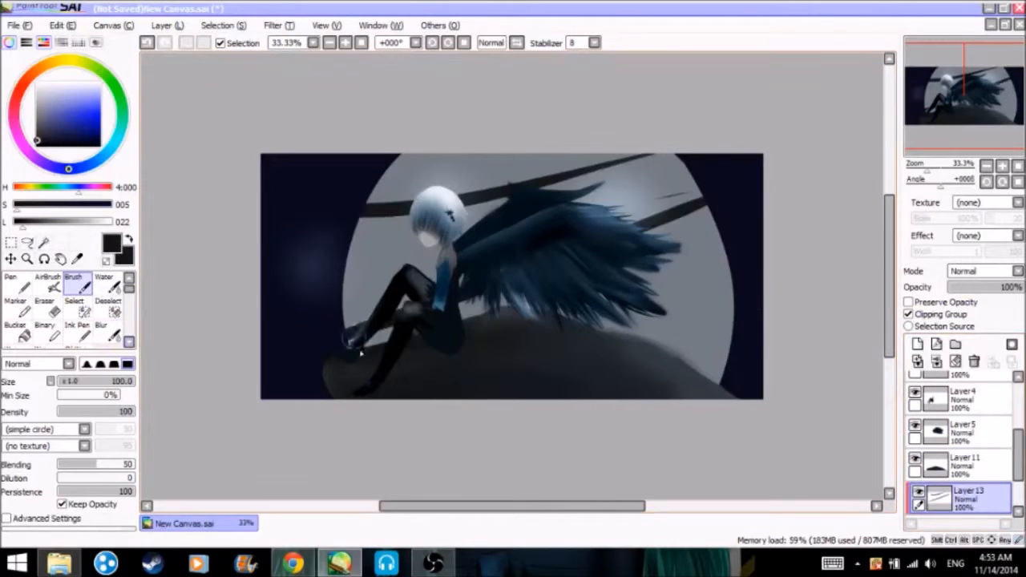
Step: Paint pale streaks across the moon on a new layer and blend it with Luminosity mode
{"action": "left_click", "coordinate": [100, 330]}
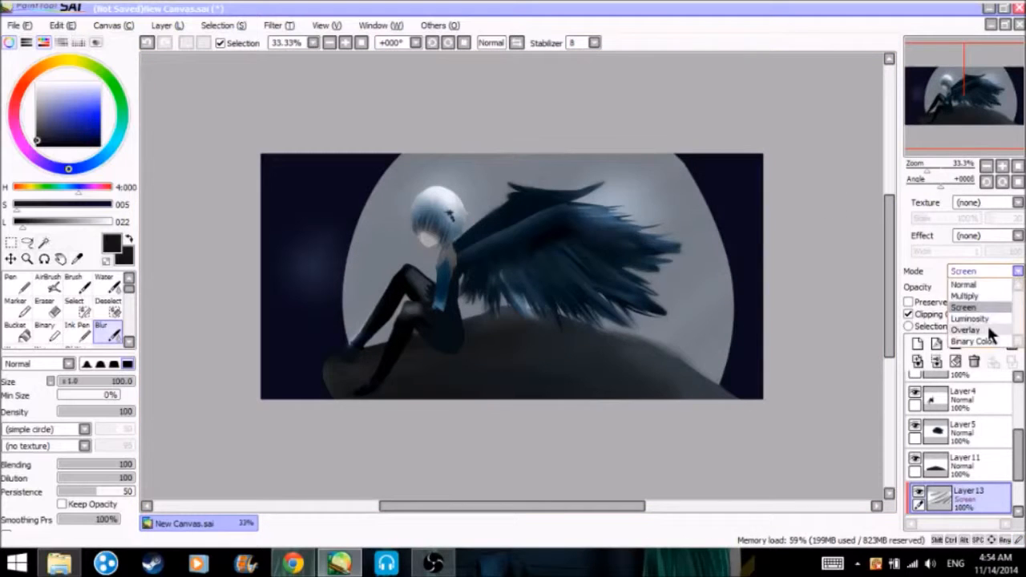
{"action": "left_click", "coordinate": [966, 295]}
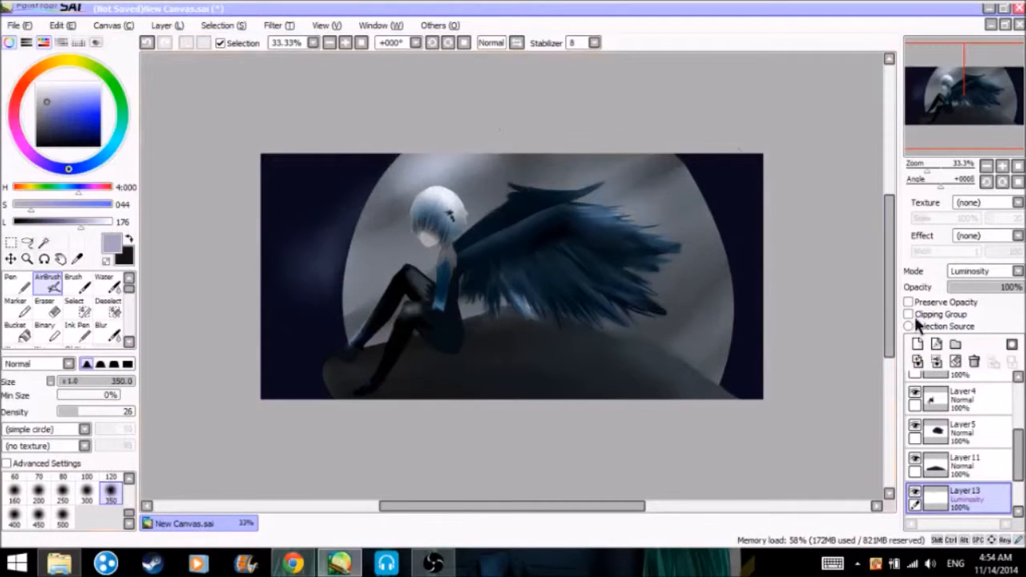
Step: Airbrush a soft pale glow above, below and left of the moon on the background layer
{"action": "left_click", "coordinate": [908, 313]}
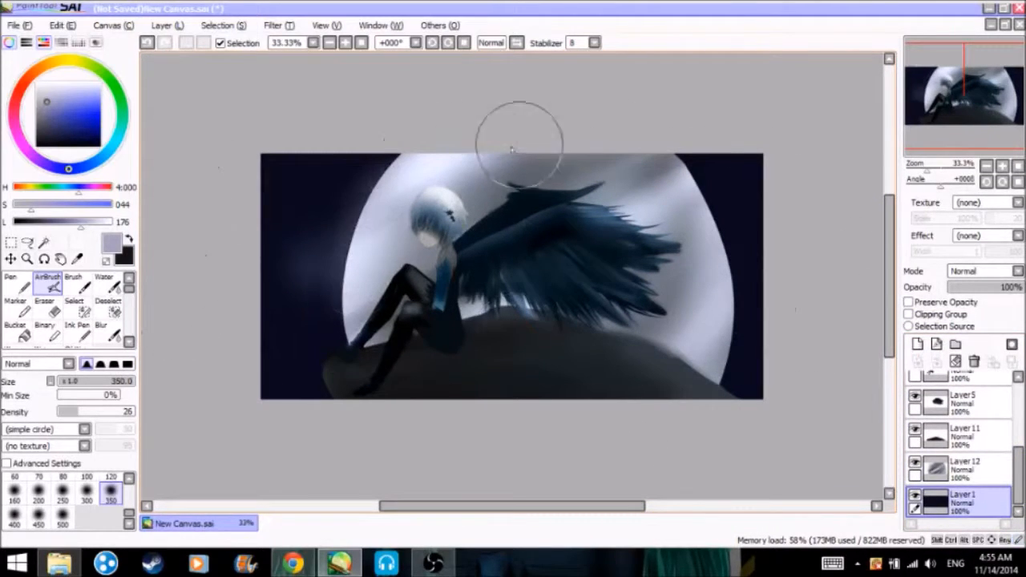
{"action": "left_click", "coordinate": [962, 468]}
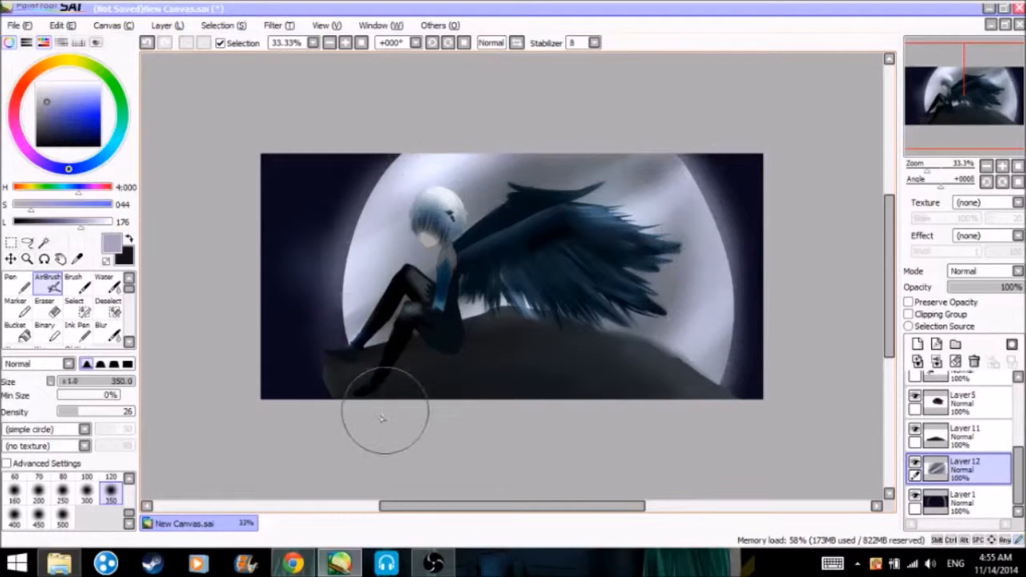
{"action": "left_click", "coordinate": [958, 498]}
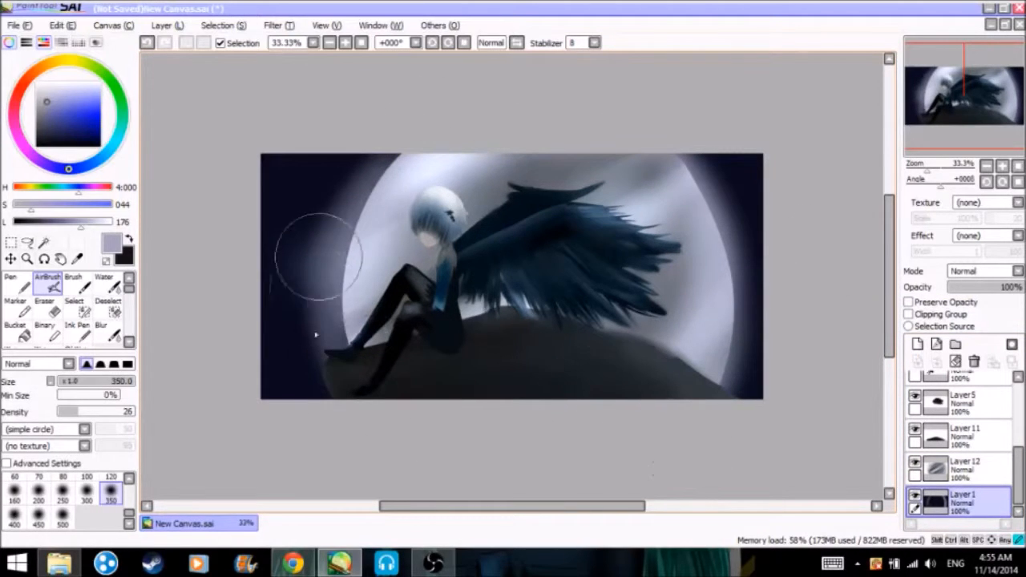
{"action": "left_click", "coordinate": [103, 324]}
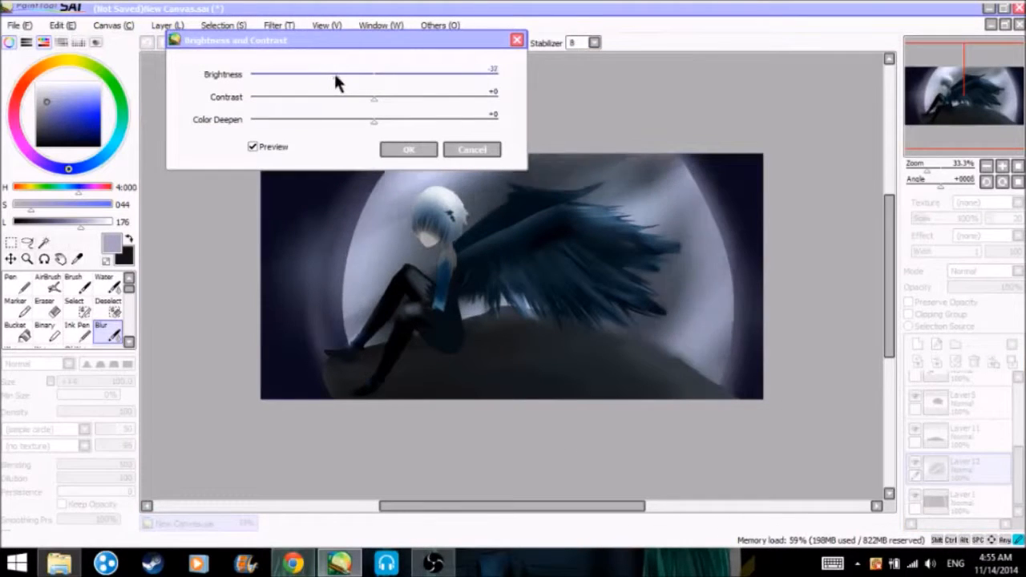
Step: Apply a Brightness and Contrast adjustment so the hill and figure read darker
{"action": "left_click", "coordinate": [408, 149]}
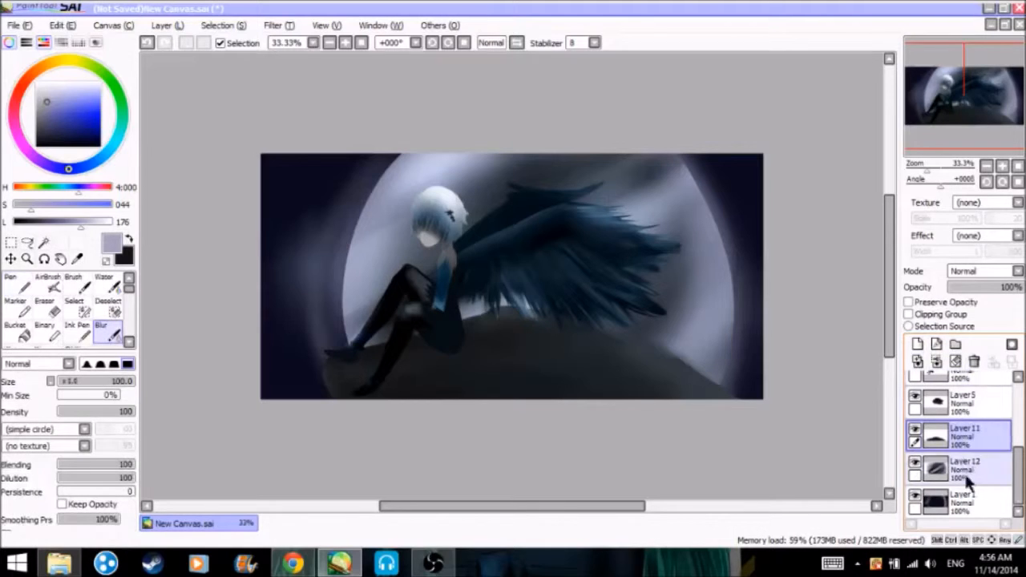
{"action": "left_click", "coordinate": [917, 344]}
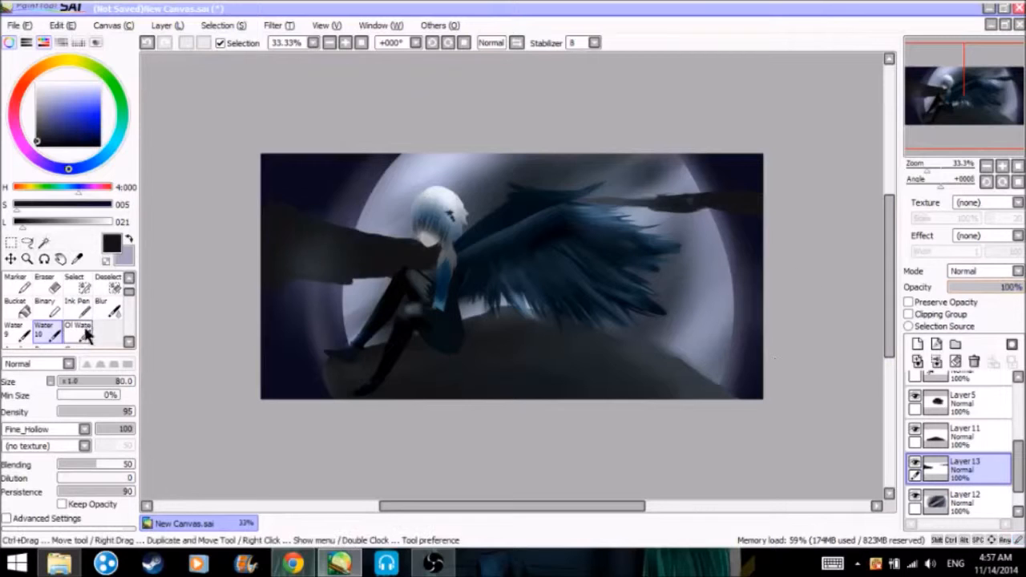
Step: Soften the dark strokes into smoky shadows with adjusted blending-brush density and size
{"action": "left_click", "coordinate": [77, 329]}
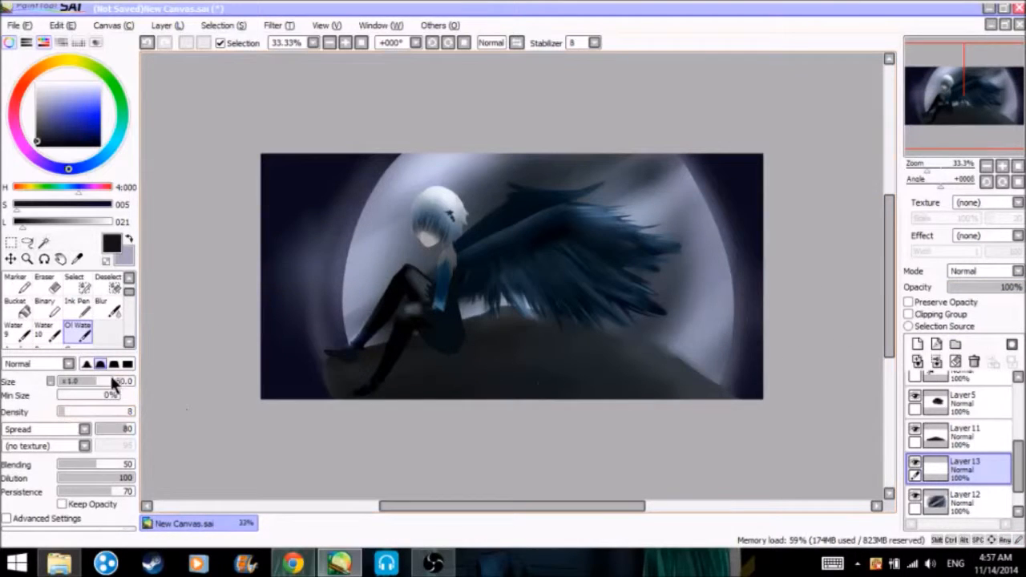
{"action": "left_click", "coordinate": [14, 327]}
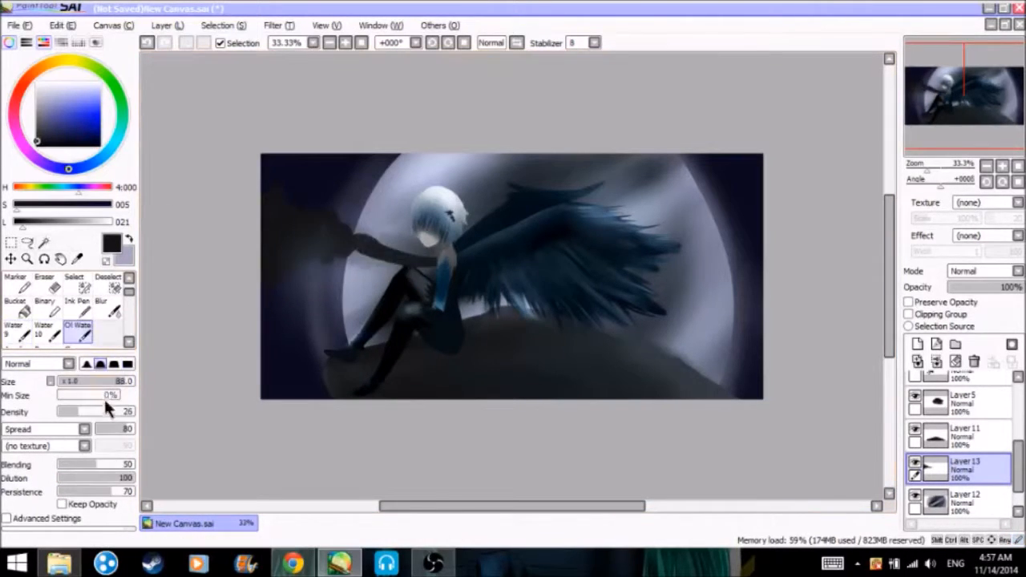
{"action": "left_click", "coordinate": [44, 329]}
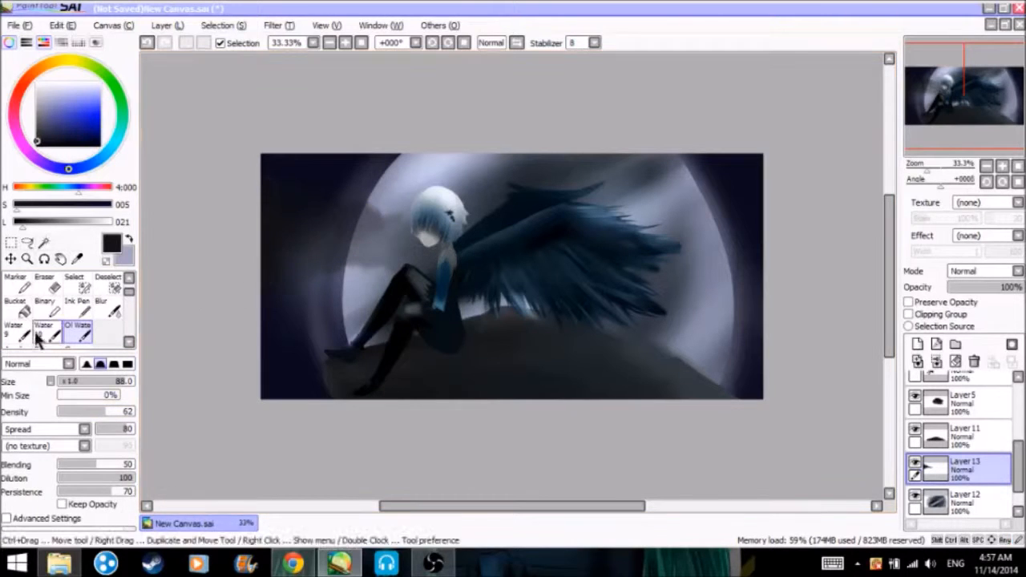